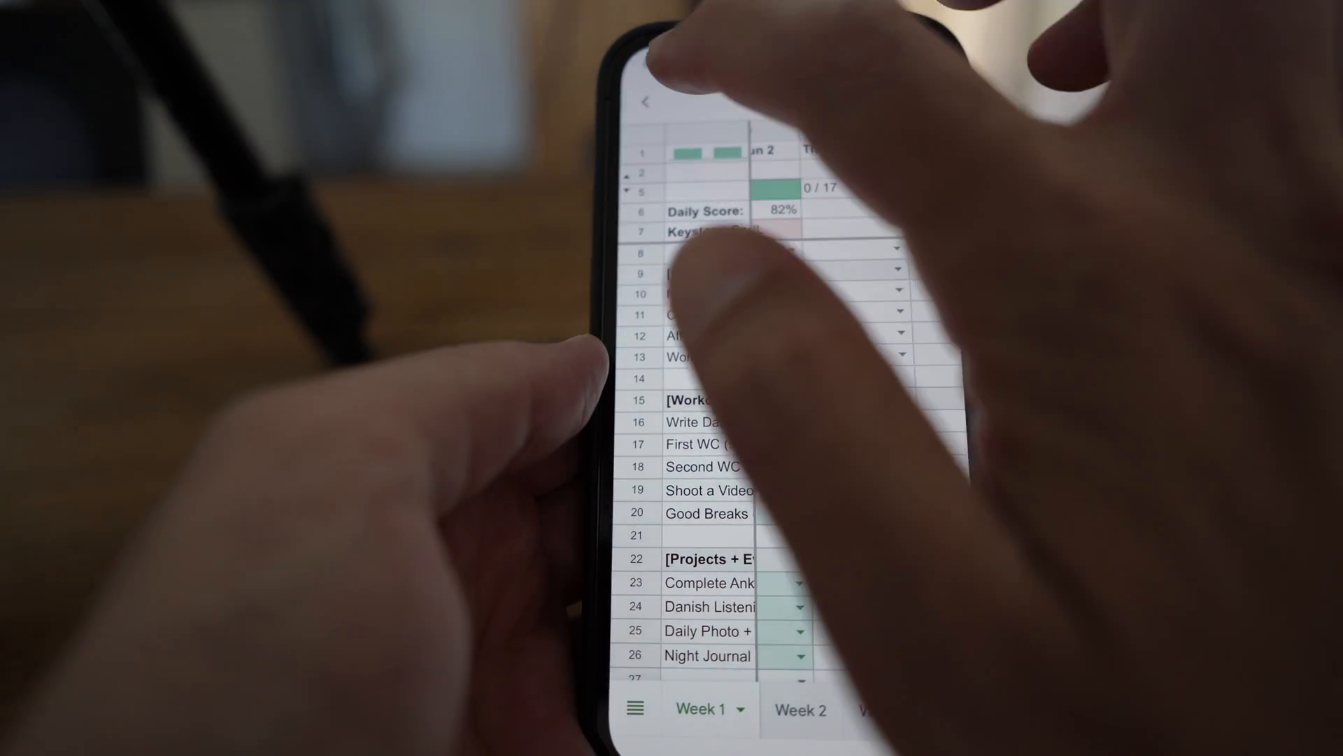
# Step: Return from the habit-tracker sheet to the Starred files list
pyautogui.click(647, 100)
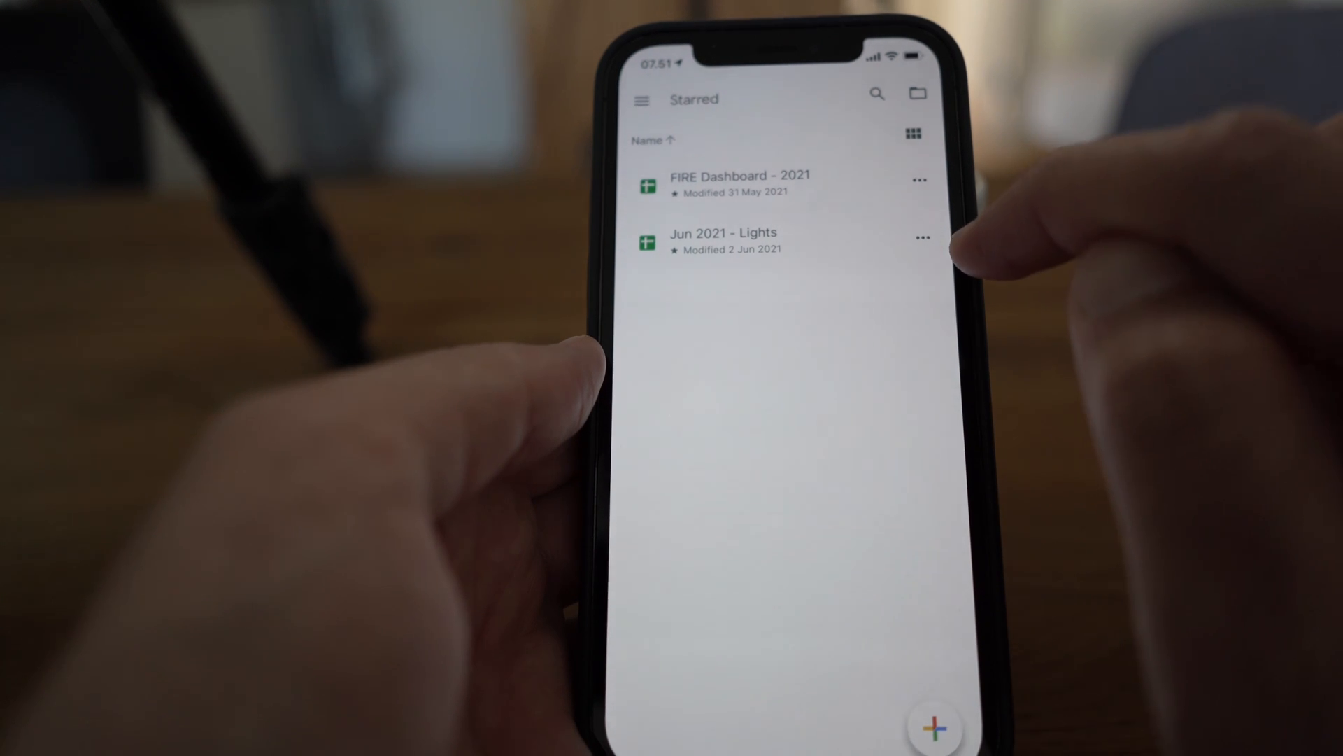
# Step: Copy the Jun 2021 - Lights spreadsheet link and switch to the Shortcuts app
pyautogui.click(922, 238)
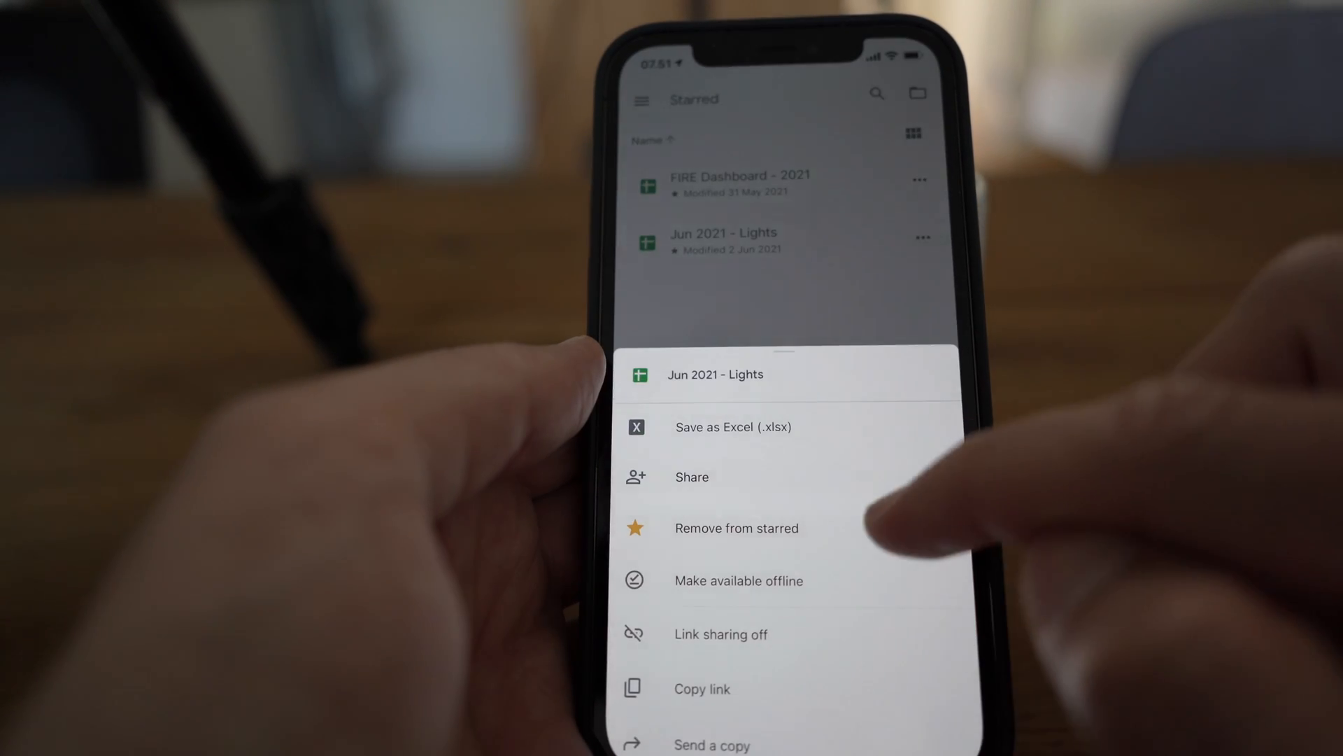
pyautogui.scroll(3)
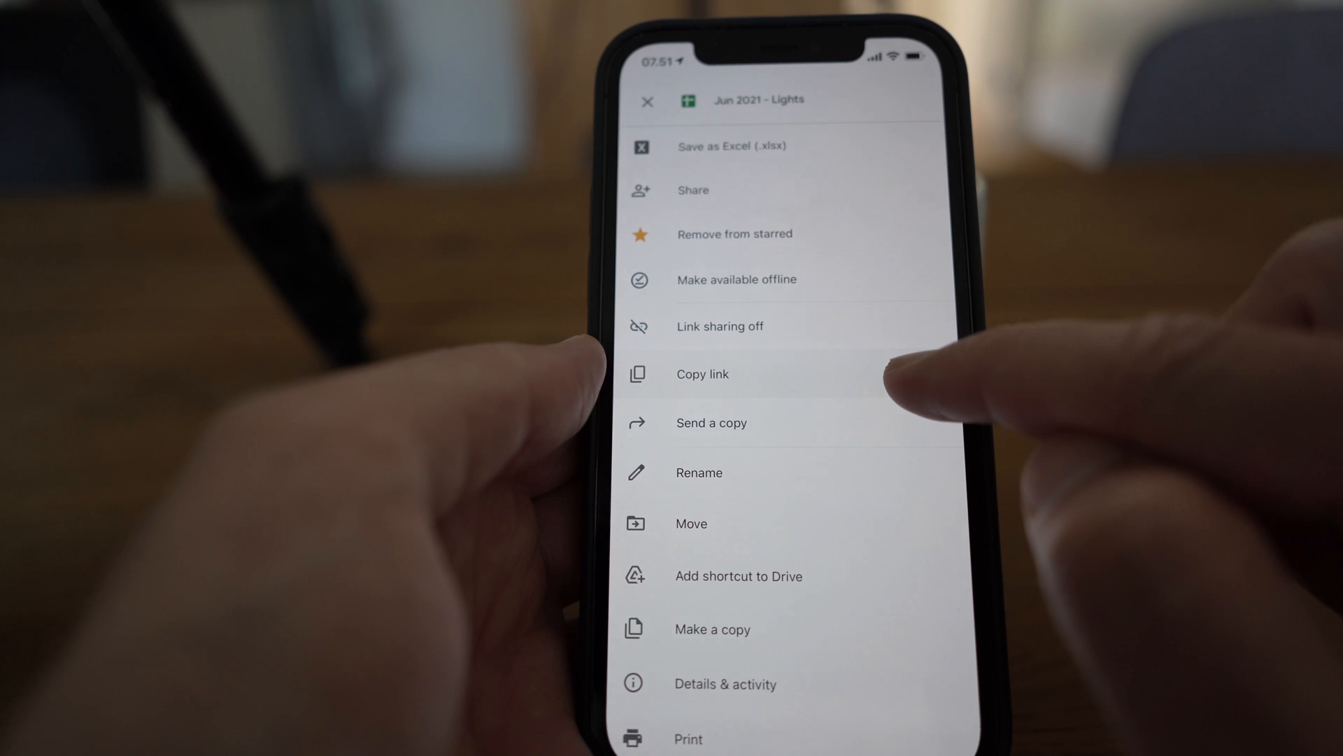
pyautogui.click(701, 374)
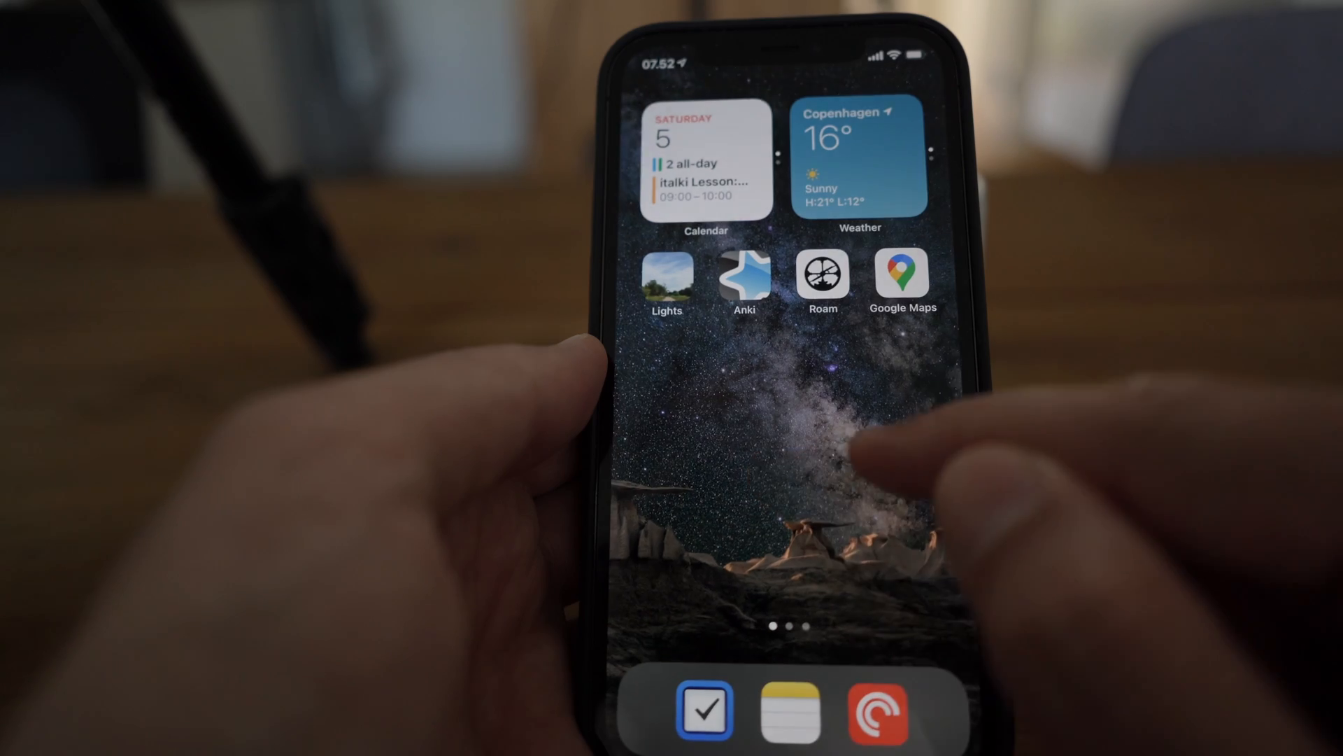
pyautogui.hscroll(-3)
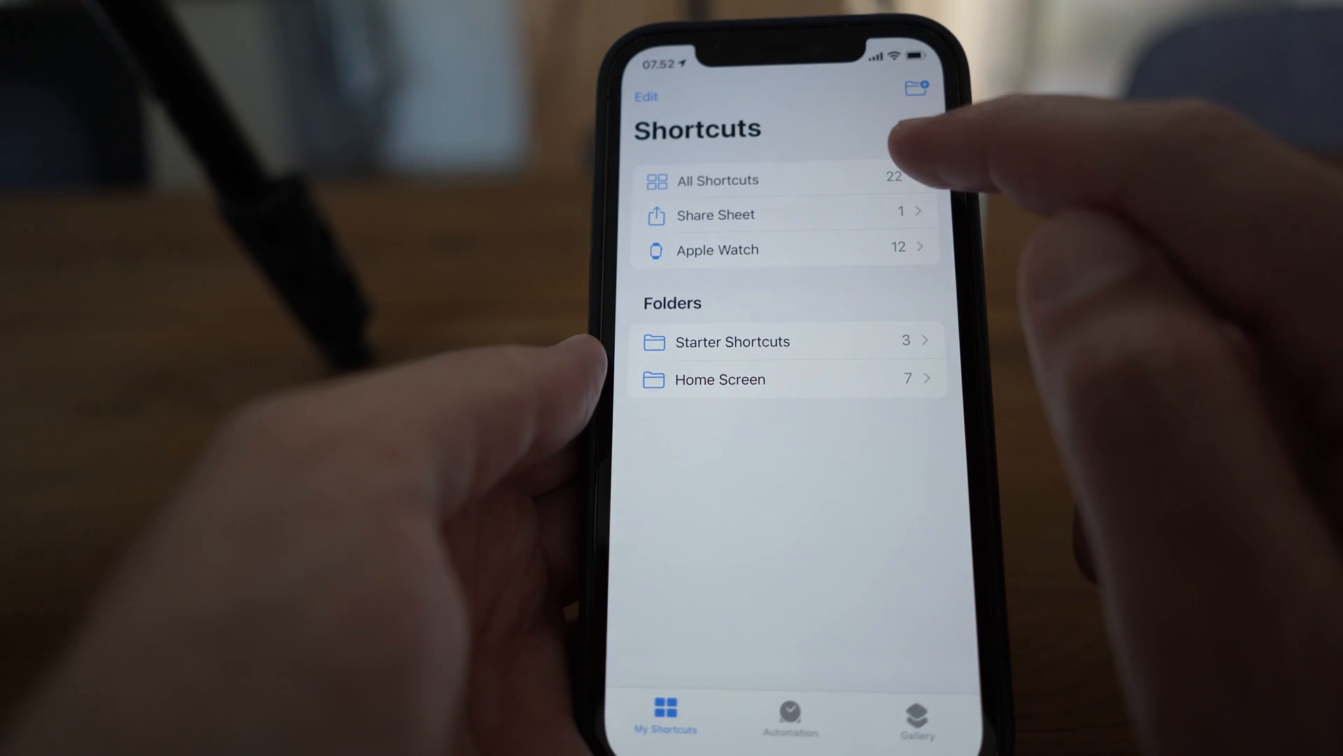
# Step: Start a new shortcut from My Shortcuts
pyautogui.click(719, 181)
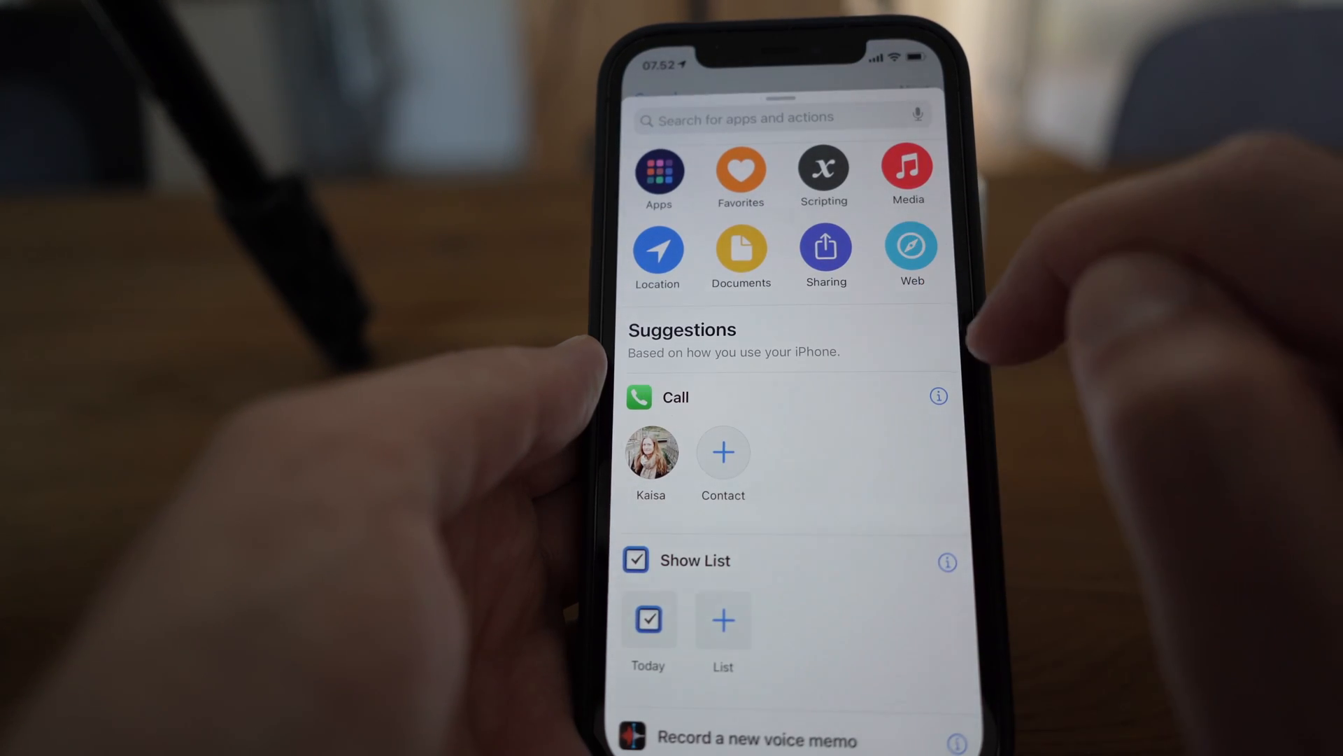
# Step: Add an Open URLs action with the copied link and name the shortcut 'Lights June'
pyautogui.click(909, 250)
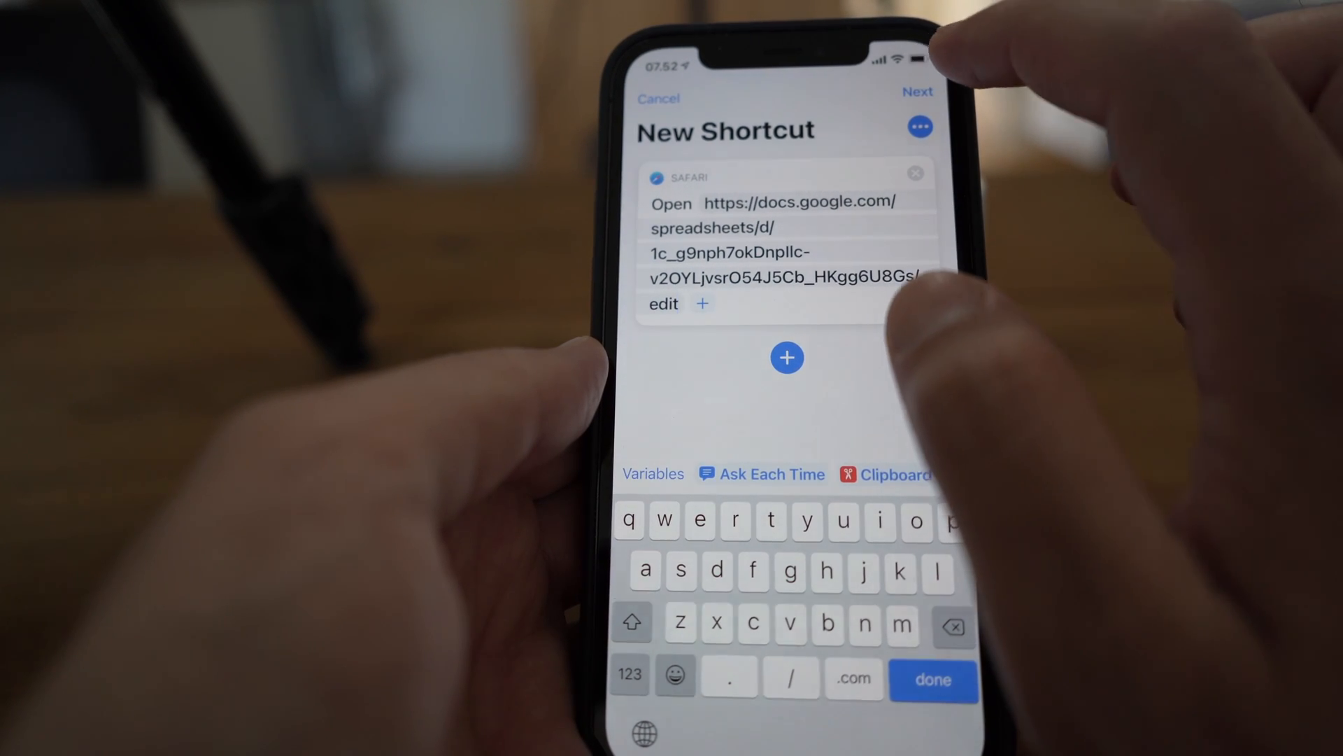
pyautogui.click(916, 91)
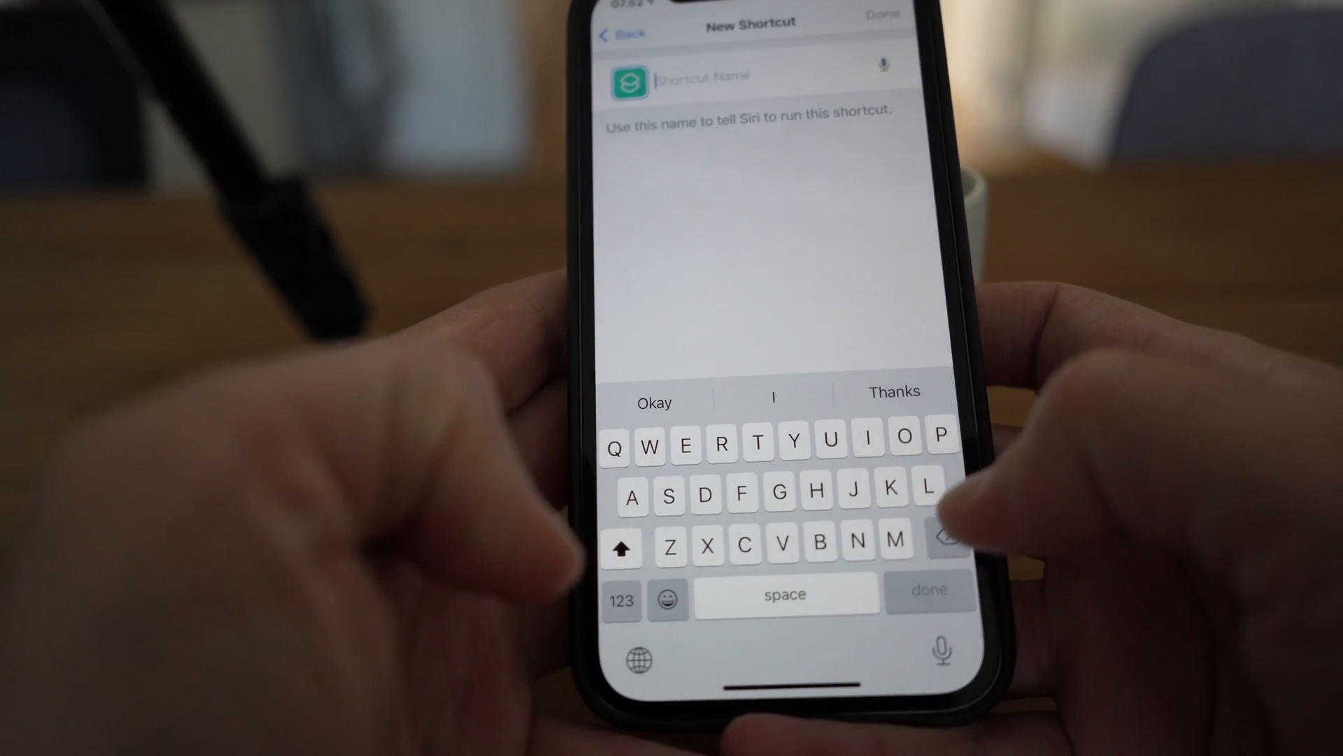
pyautogui.write('Lights')
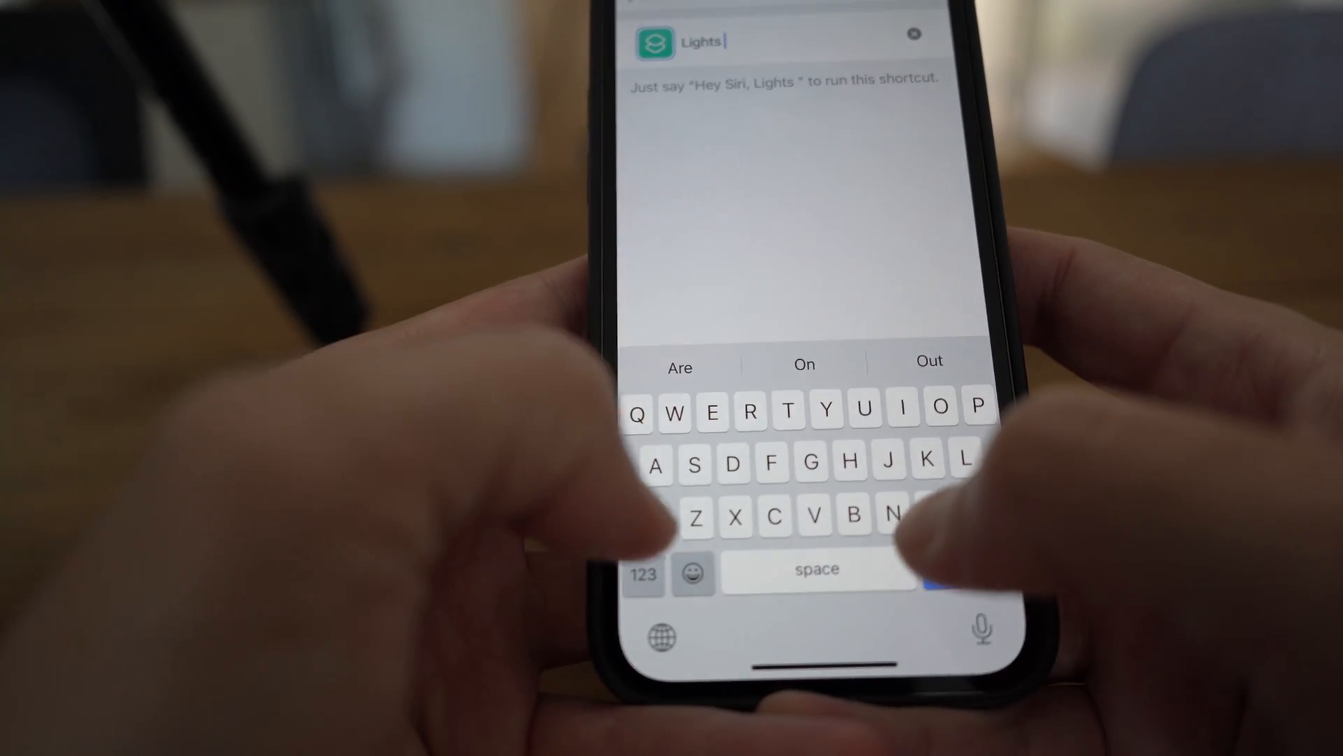
pyautogui.write('June')
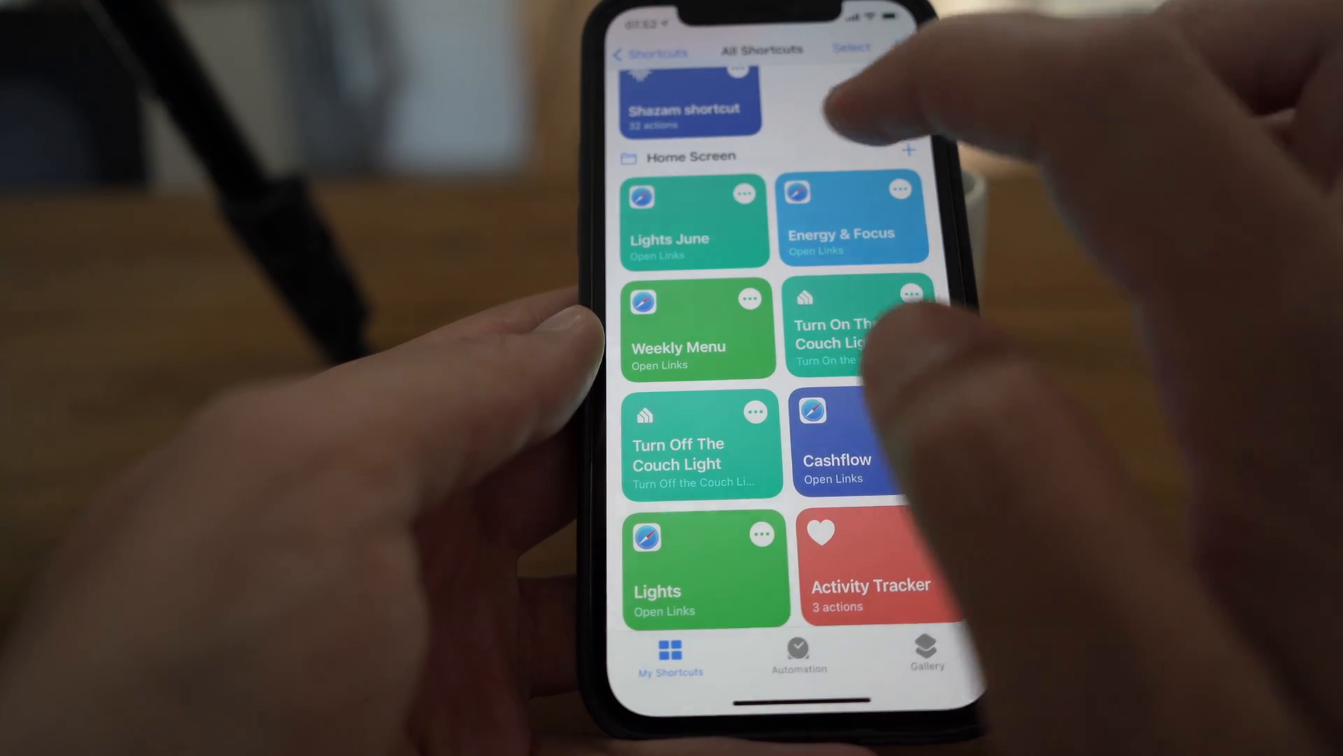
# Step: Open the Lights June shortcut in the editor to see its spreadsheet URL action
pyautogui.click(694, 219)
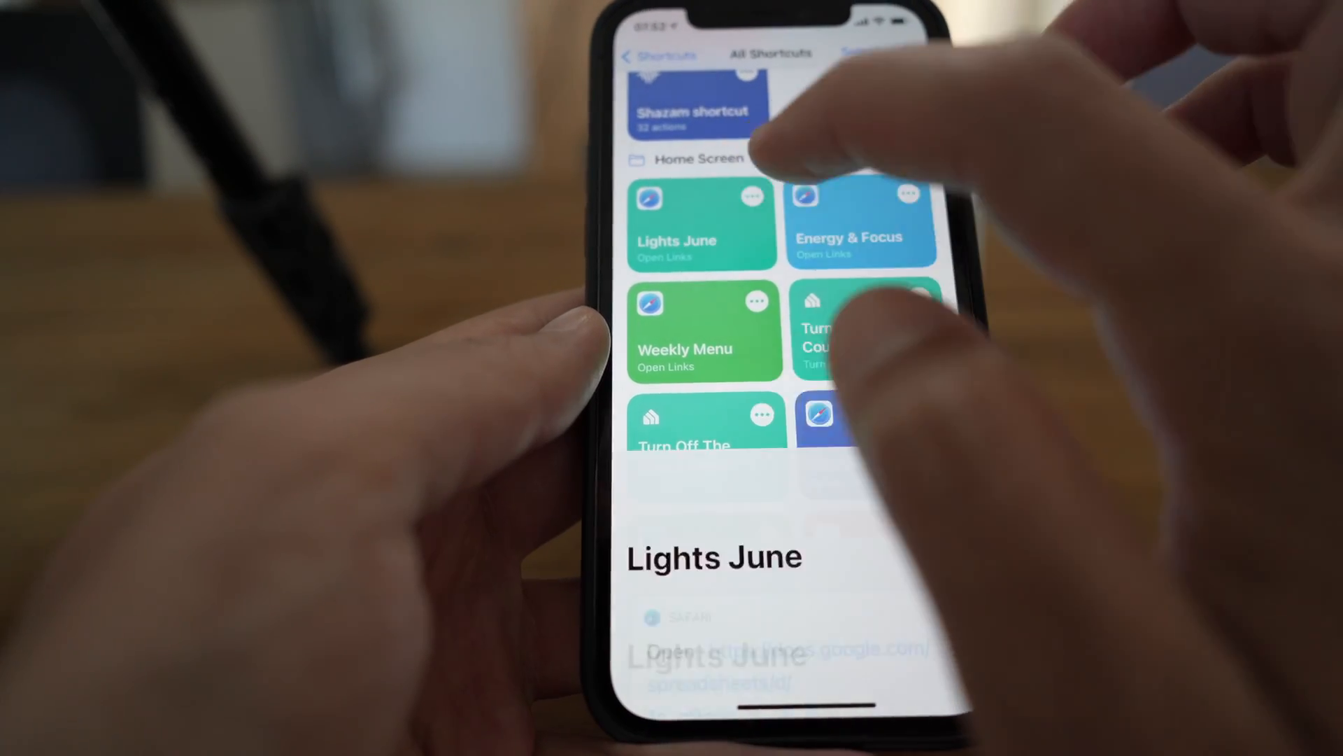
pyautogui.click(701, 227)
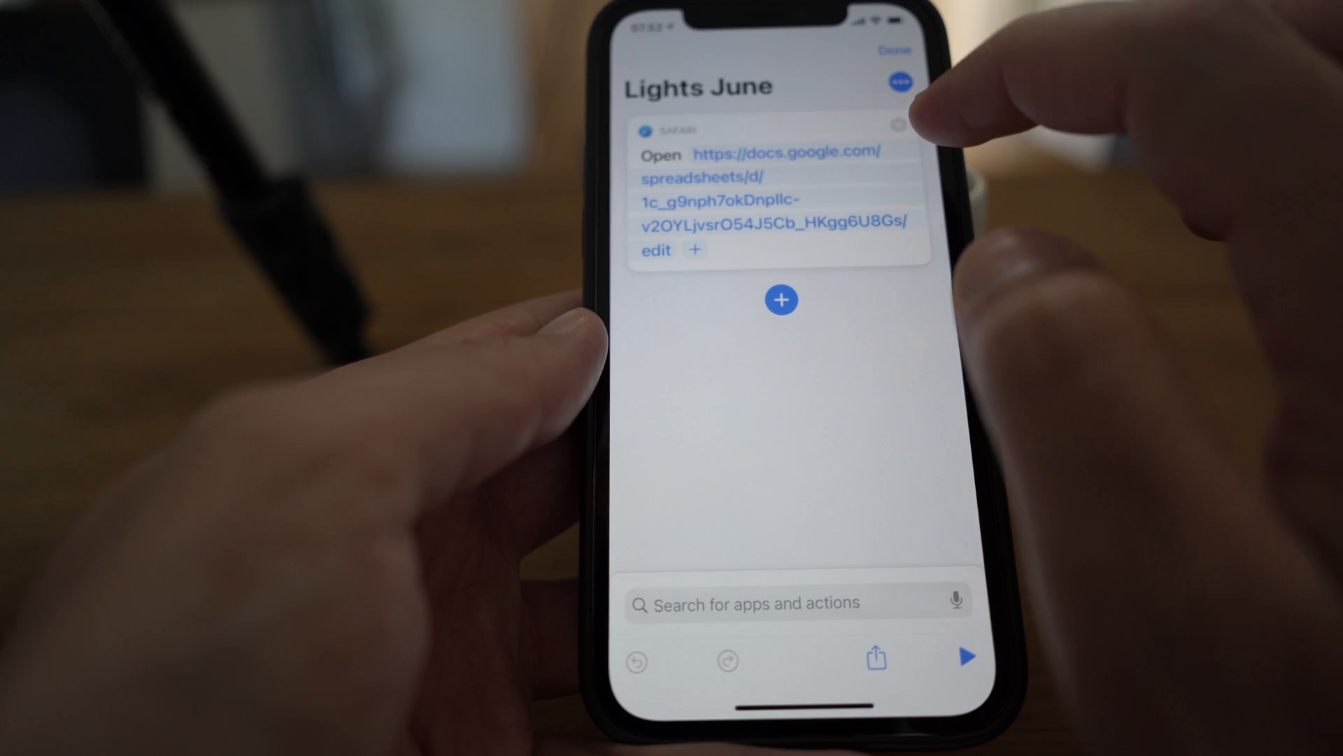